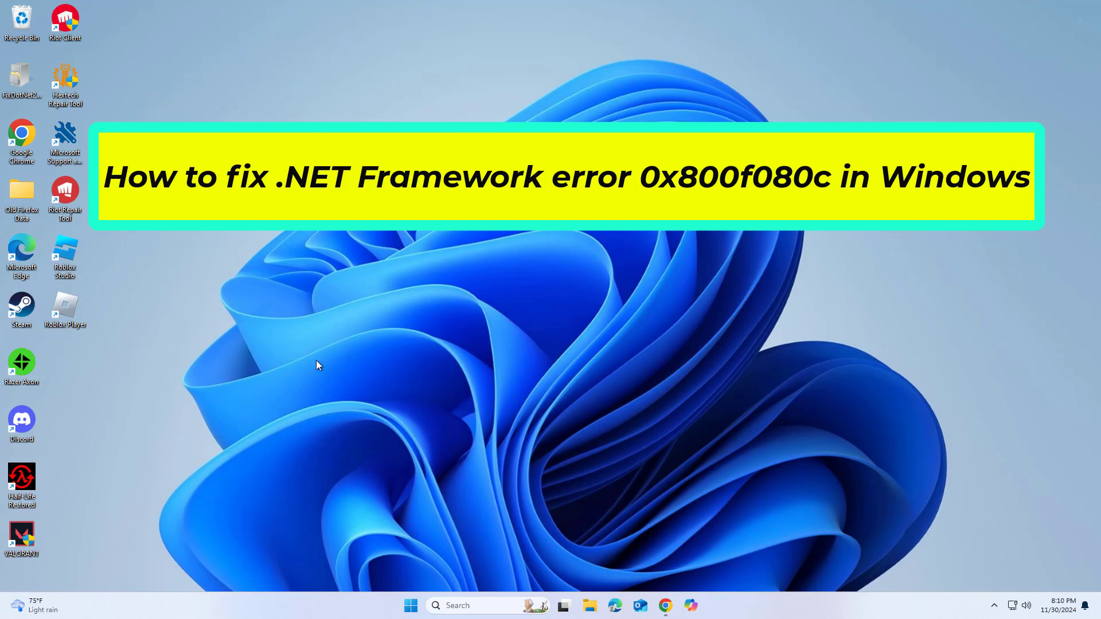
pyautogui.moveTo(474, 605)
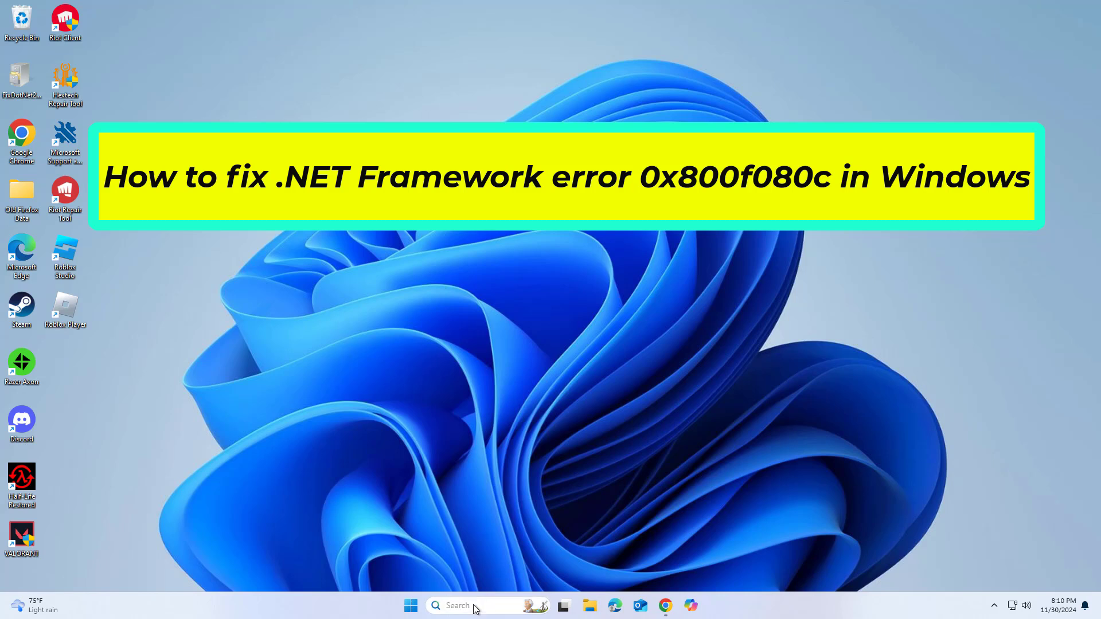
# - Search 'turn Windows features on' and open 'Turn Windows features on or off'
pyautogui.write('tu')
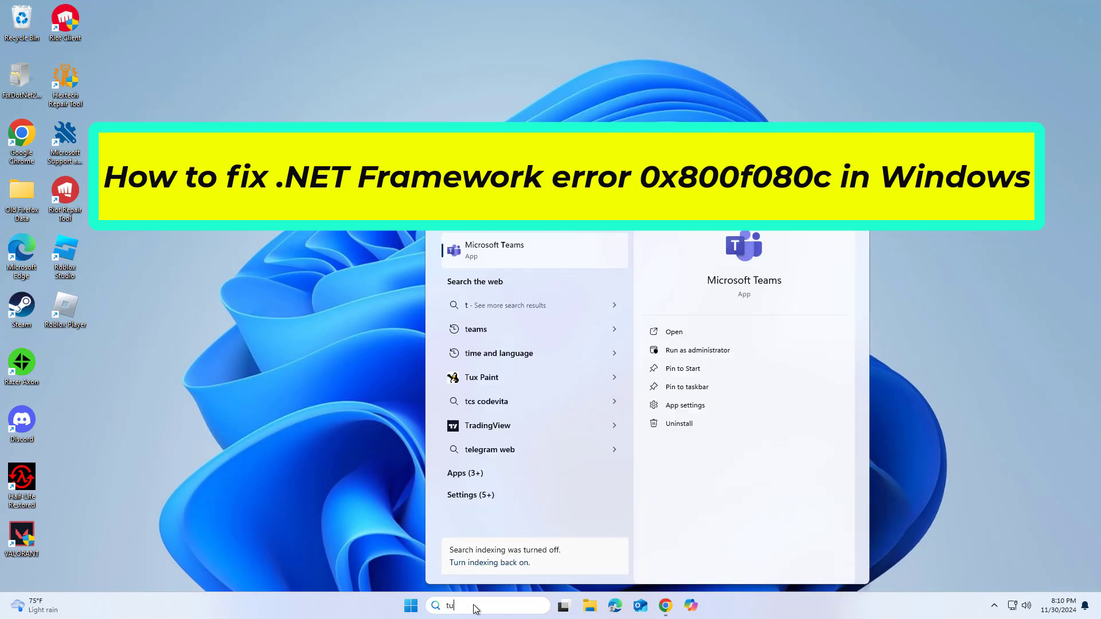
pyautogui.write('turn Windows features on')
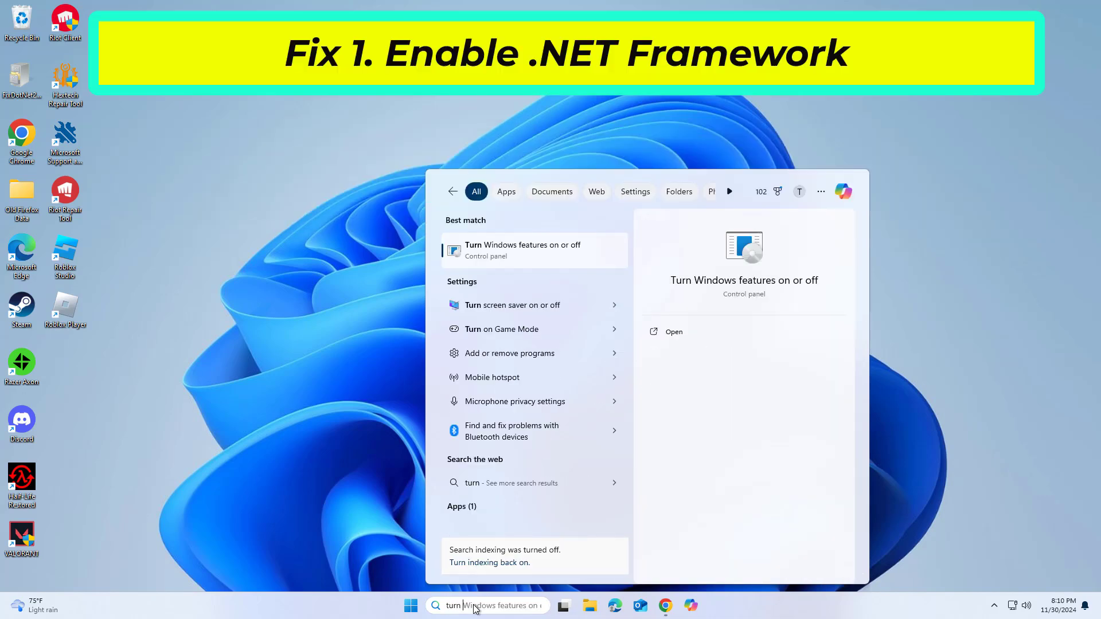
pyautogui.write('wi')
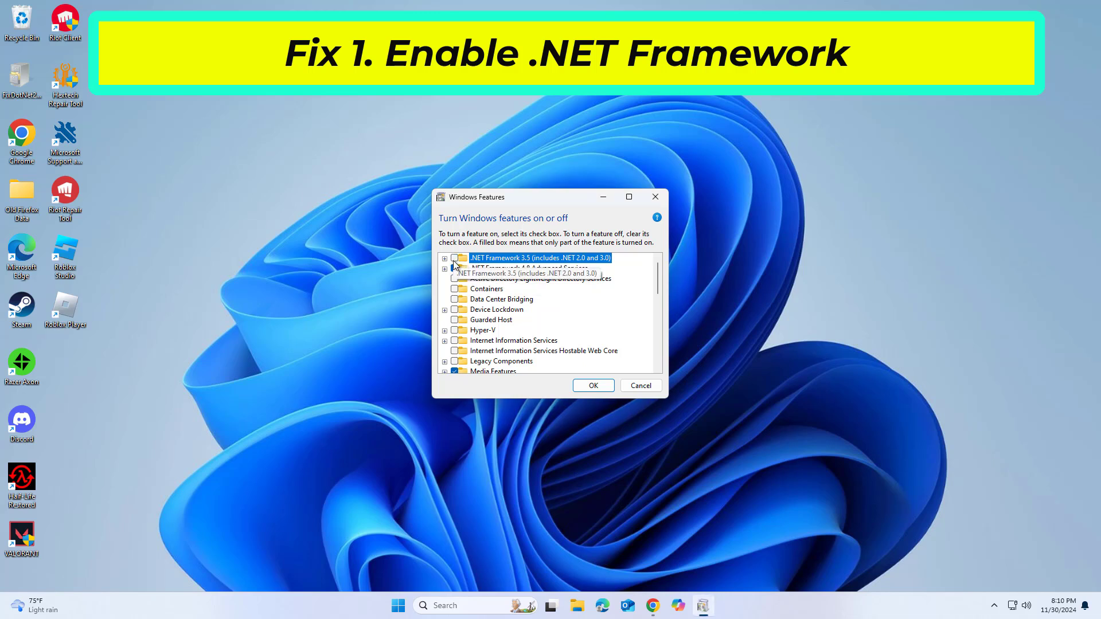
# - Enable .NET Framework 3.5 and .NET Framework 4.8 Advanced Services in Windows Features
pyautogui.click(527, 268)
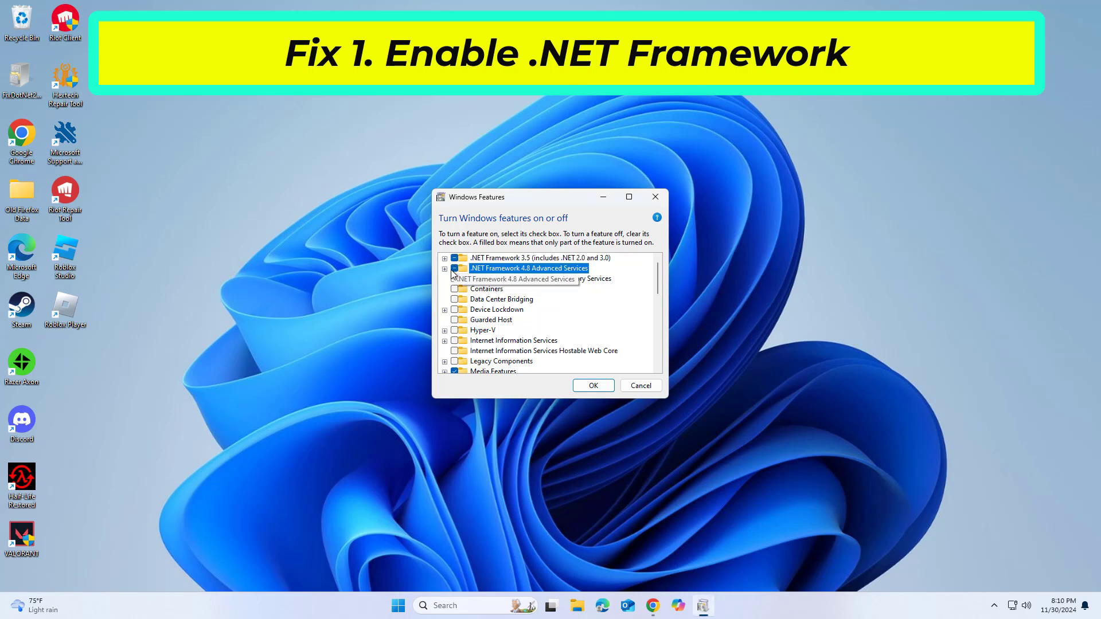
pyautogui.click(444, 268)
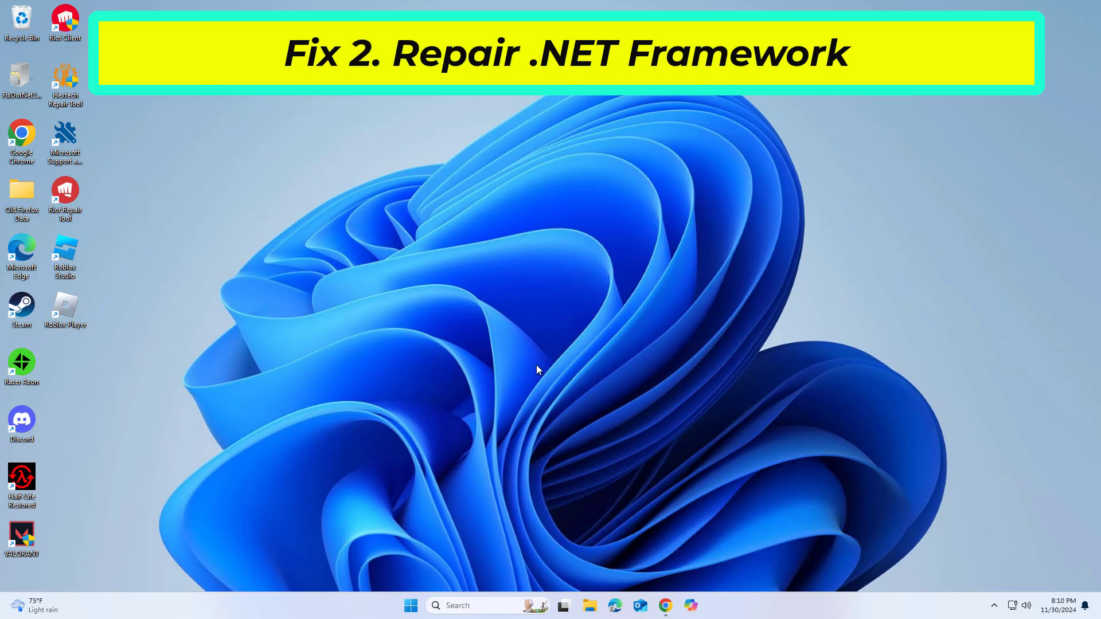
pyautogui.moveTo(23, 141)
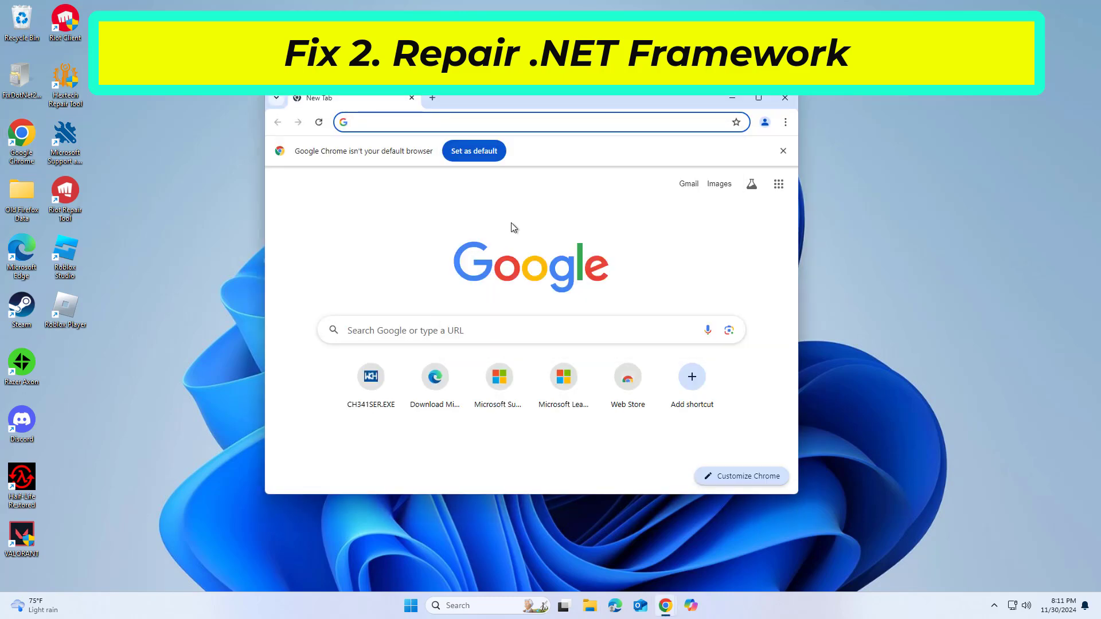
# - Download the Repair Tool from microsoft.com/en-gb/download/details.aspx?id=30135 and launch it
pyautogui.write('microsoft.com/en-gb/download/details.aspx?id=30135')
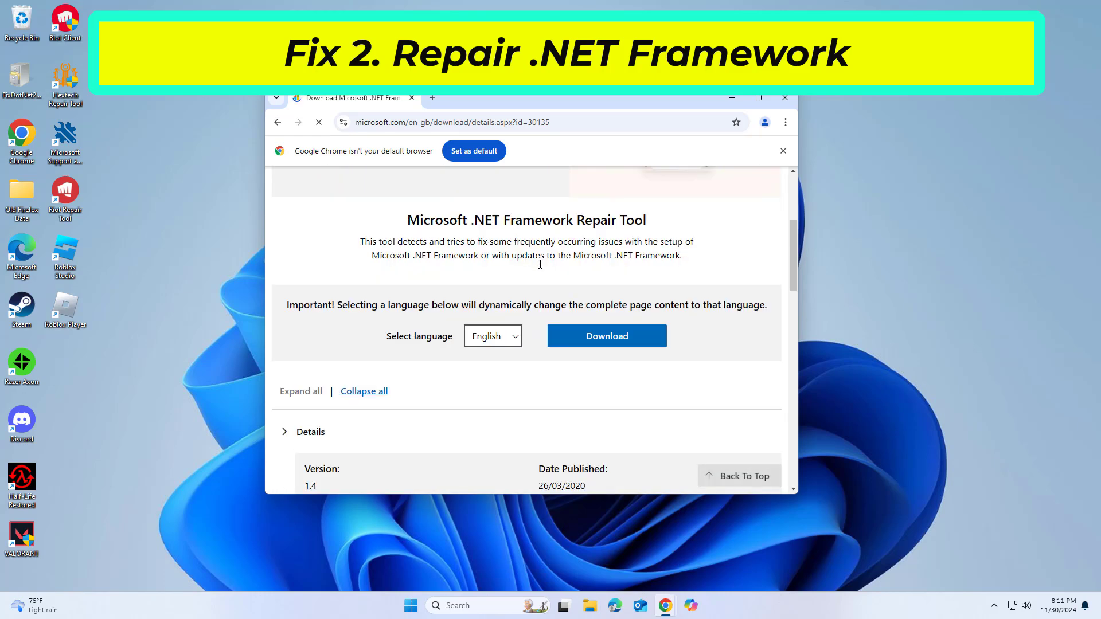
pyautogui.click(606, 337)
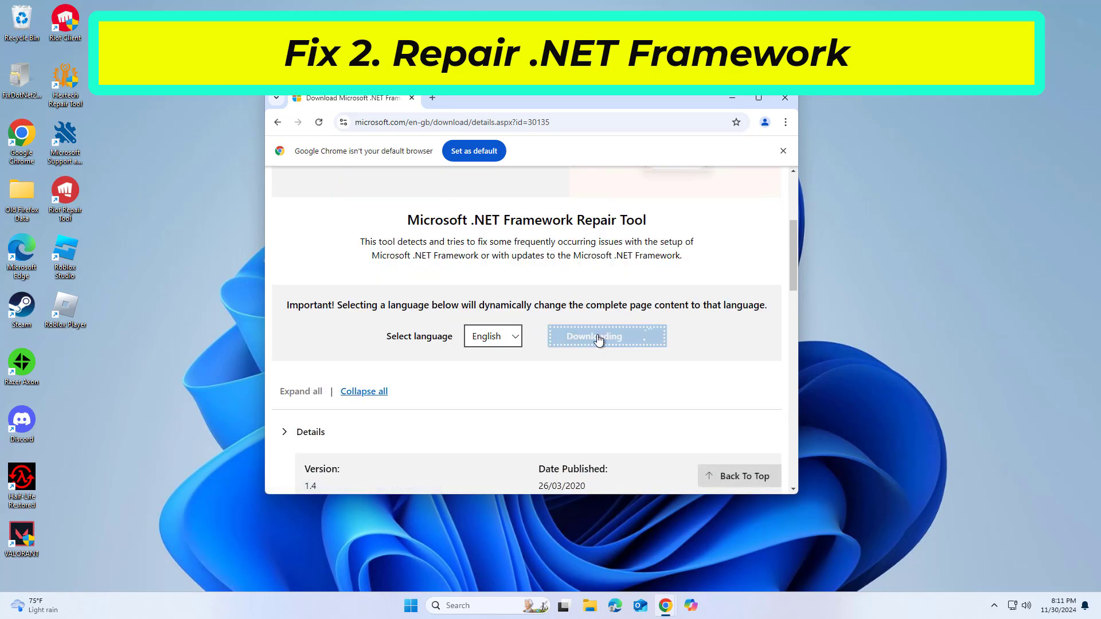
pyautogui.click(606, 335)
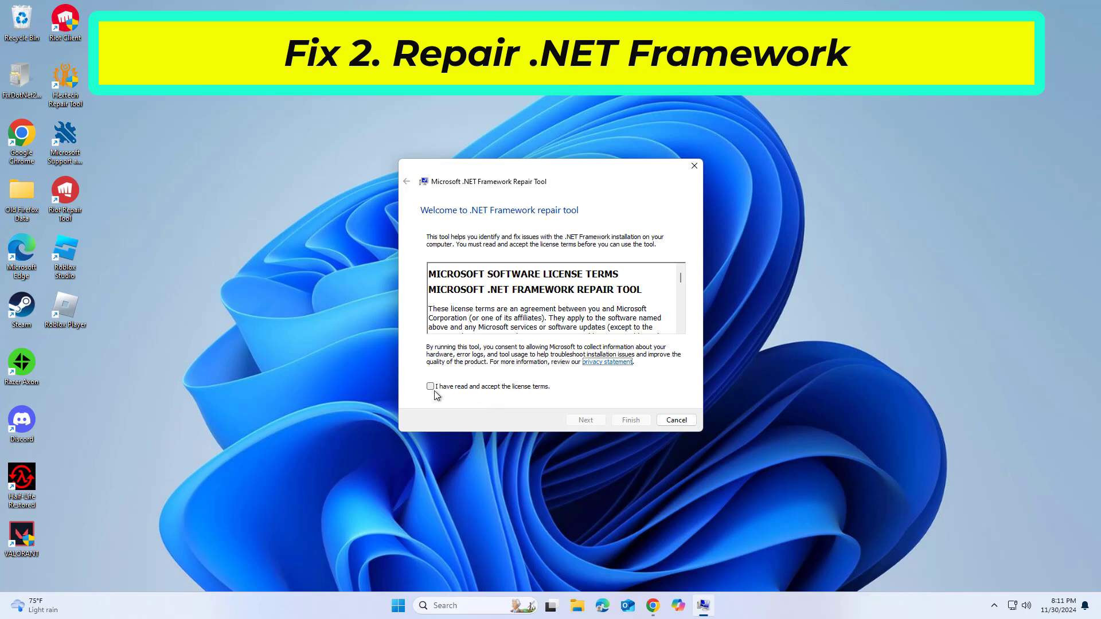
# - Accept the Repair Tool license, apply its recommended changes, and finish
pyautogui.click(429, 386)
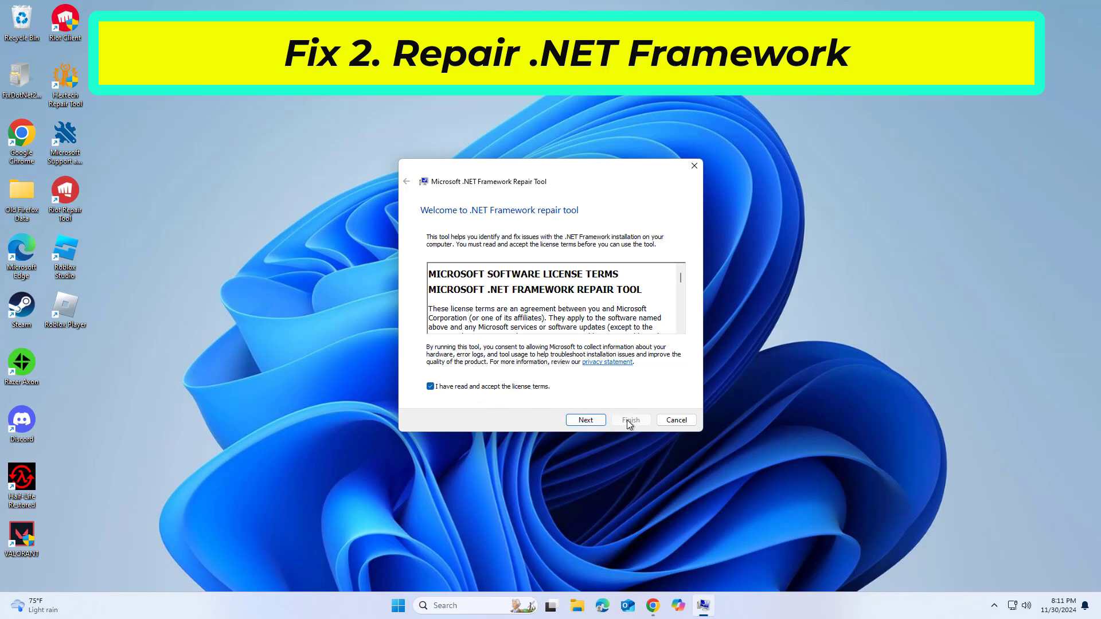
pyautogui.click(584, 420)
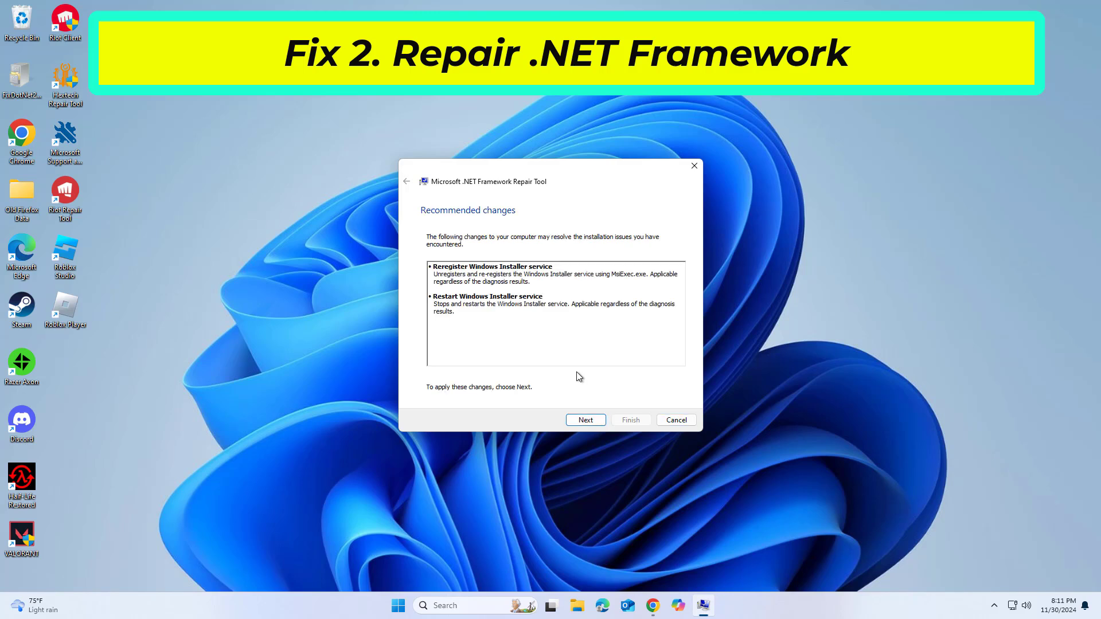
pyautogui.click(585, 419)
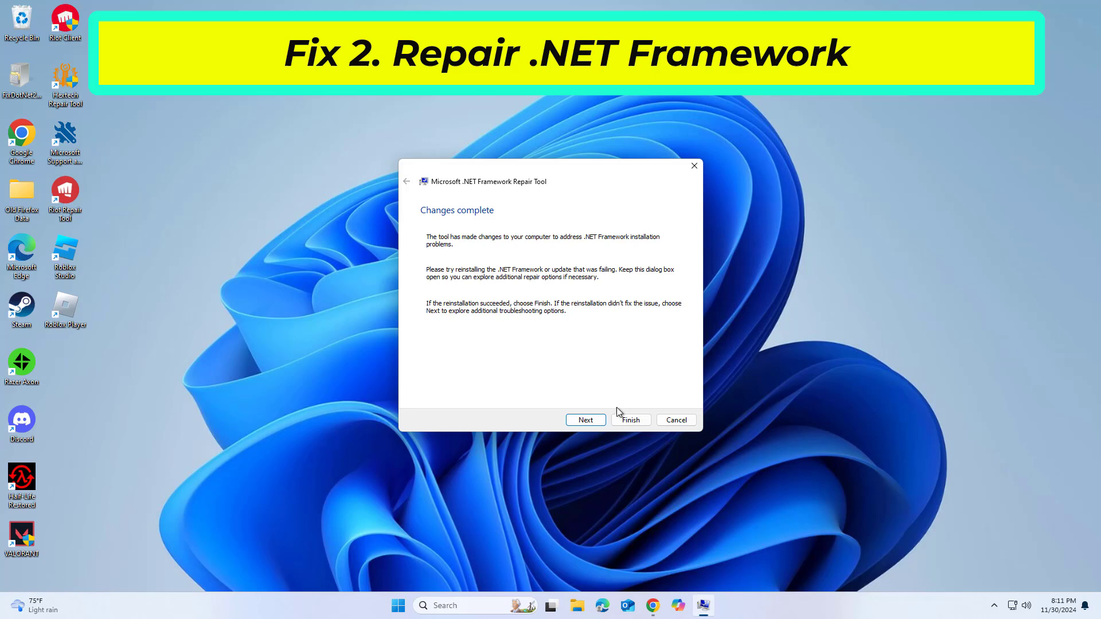
pyautogui.click(630, 420)
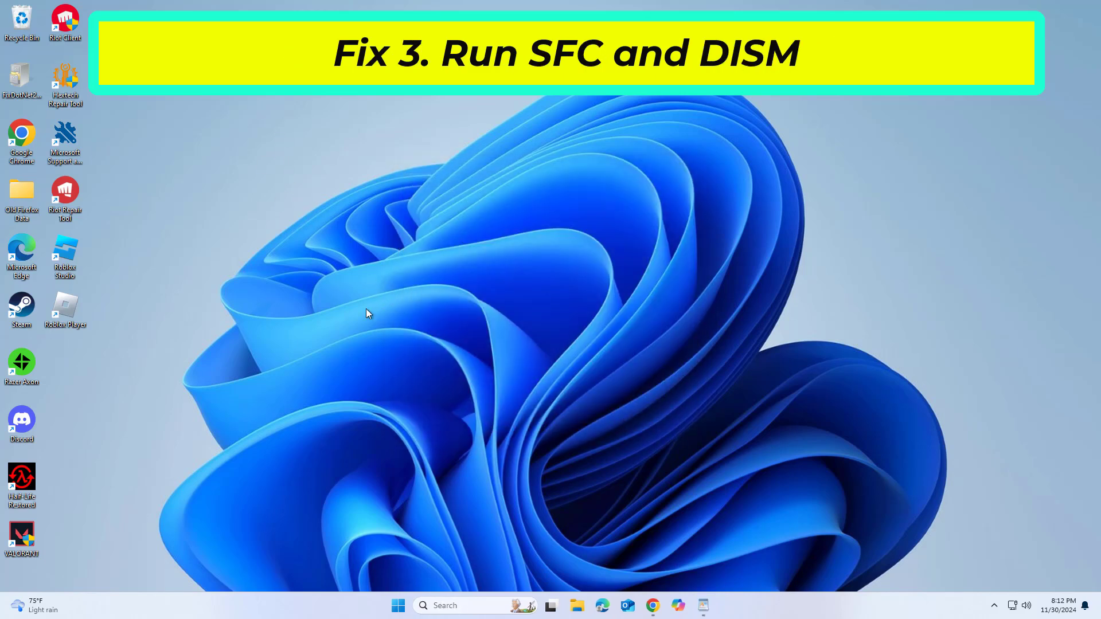
# - Search 'cmd' and run Command Prompt as administrator, approving the UAC prompt
pyautogui.click(444, 605)
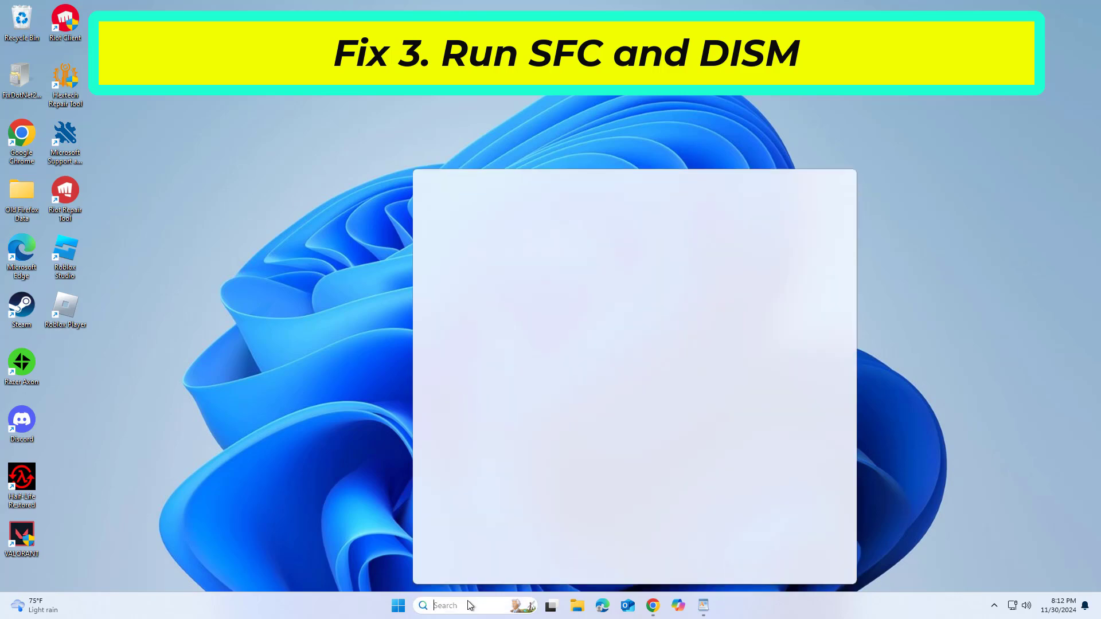
pyautogui.write('cmd')
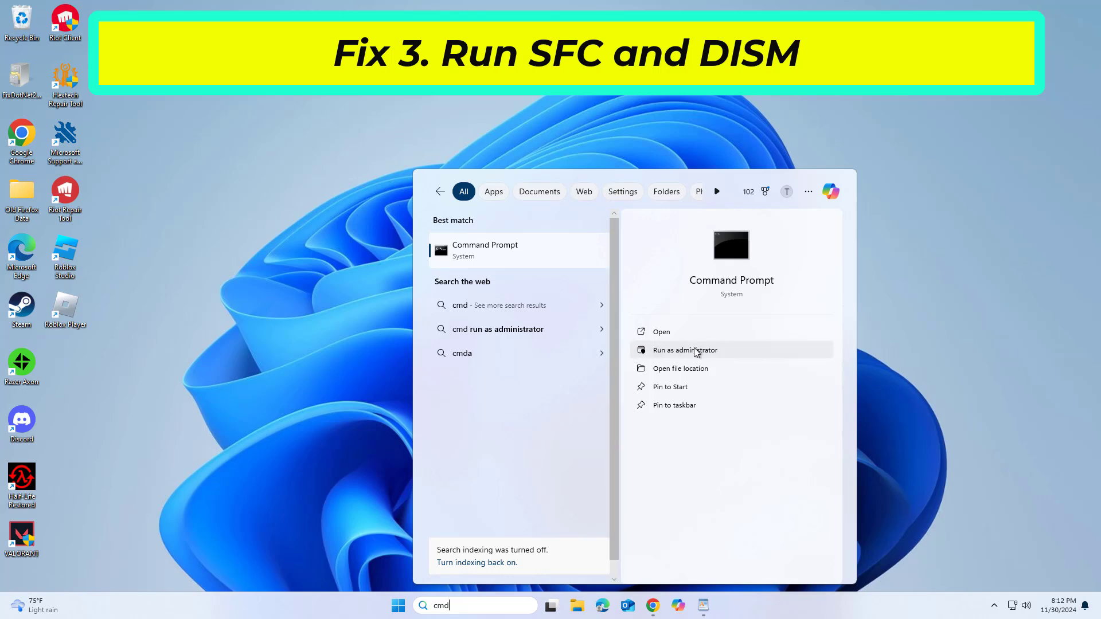
pyautogui.click(685, 350)
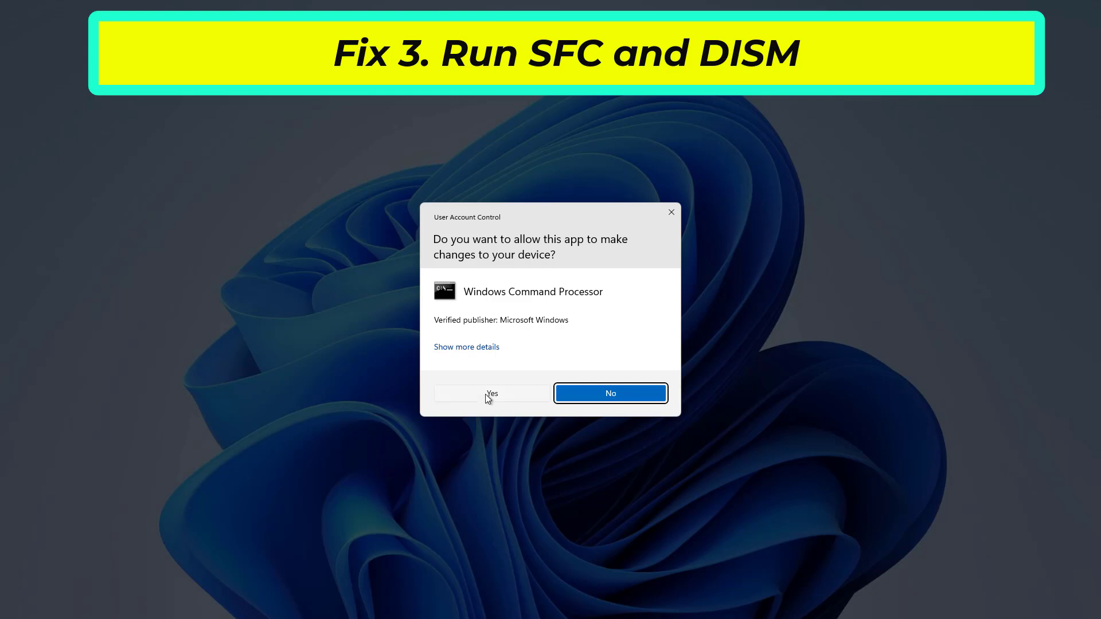
pyautogui.click(491, 393)
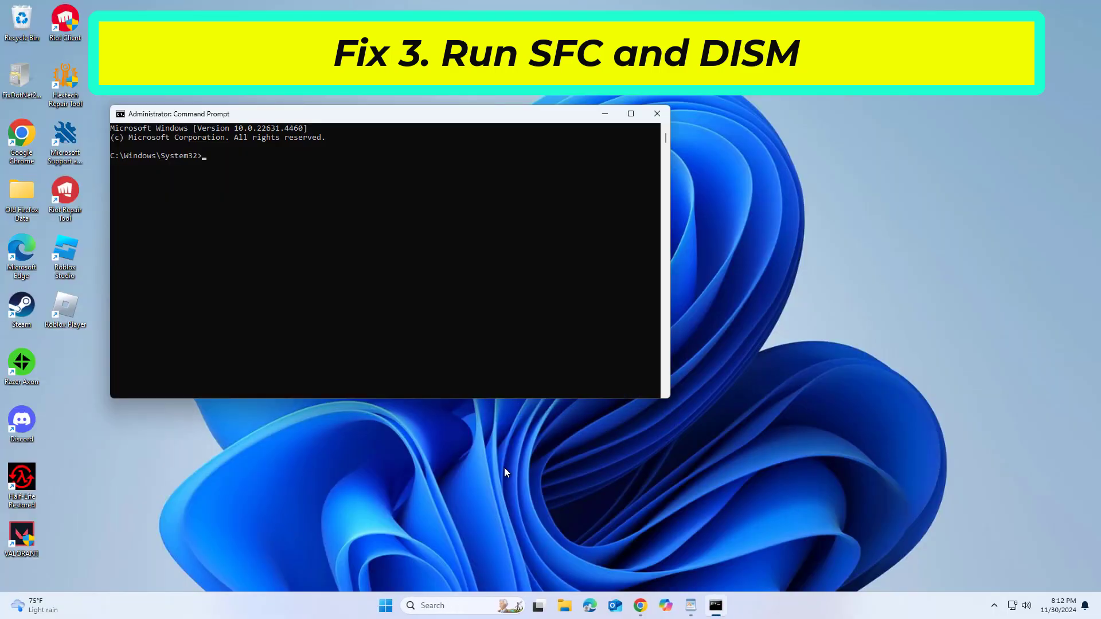
# - Run 'sfc /scannow' in the elevated Command Prompt to scan system files
pyautogui.write('sf')
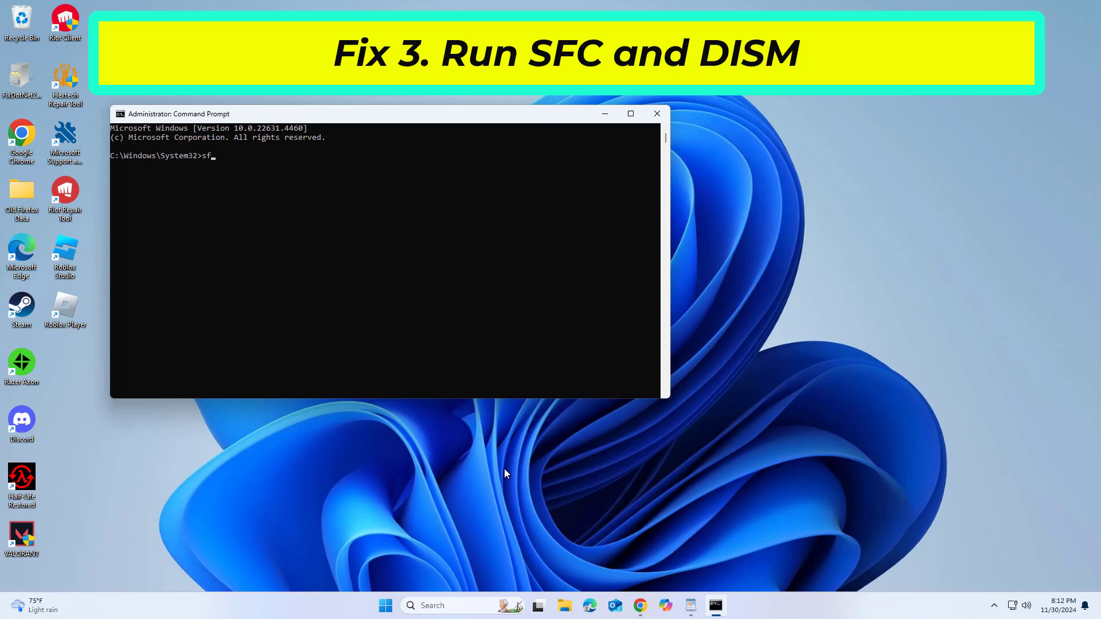
pyautogui.write('c /sc')
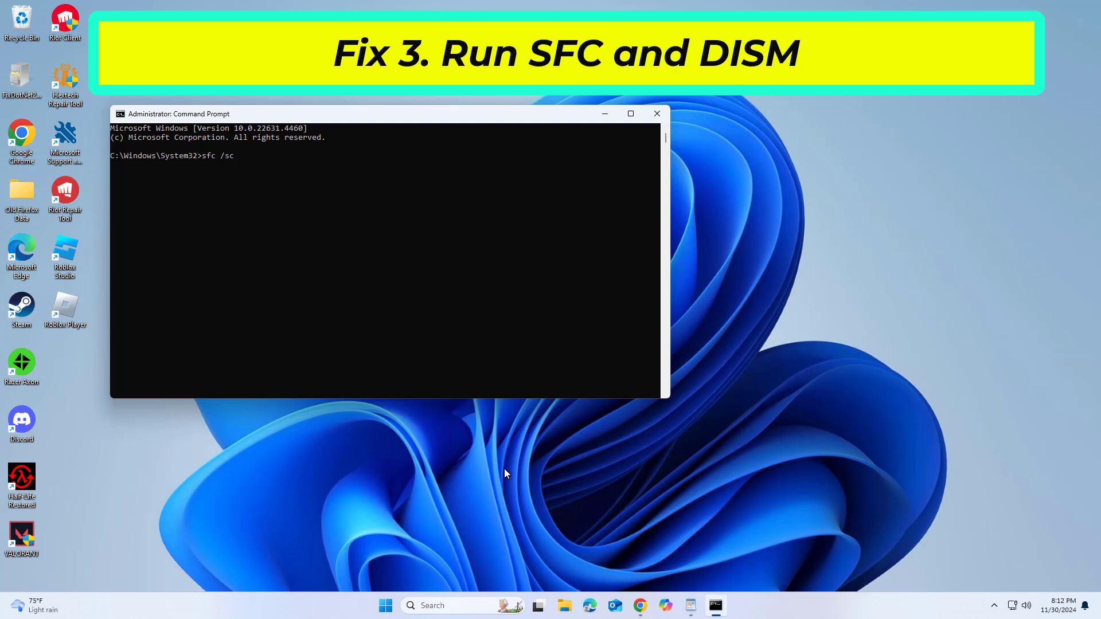
pyautogui.write('annow')
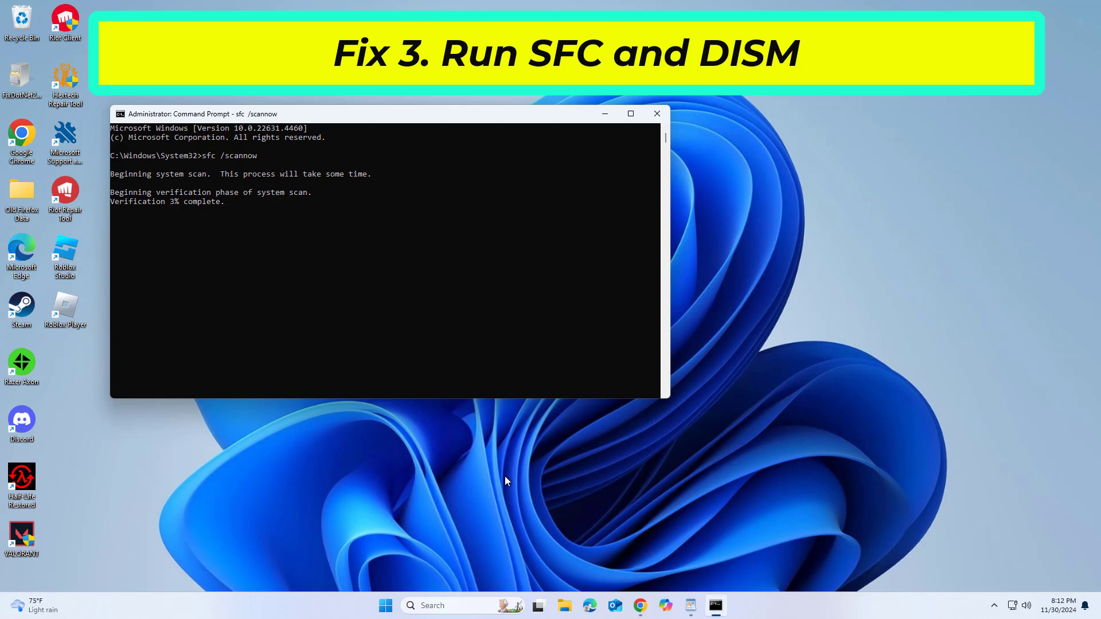
pyautogui.click(691, 605)
pyautogui.write('n')
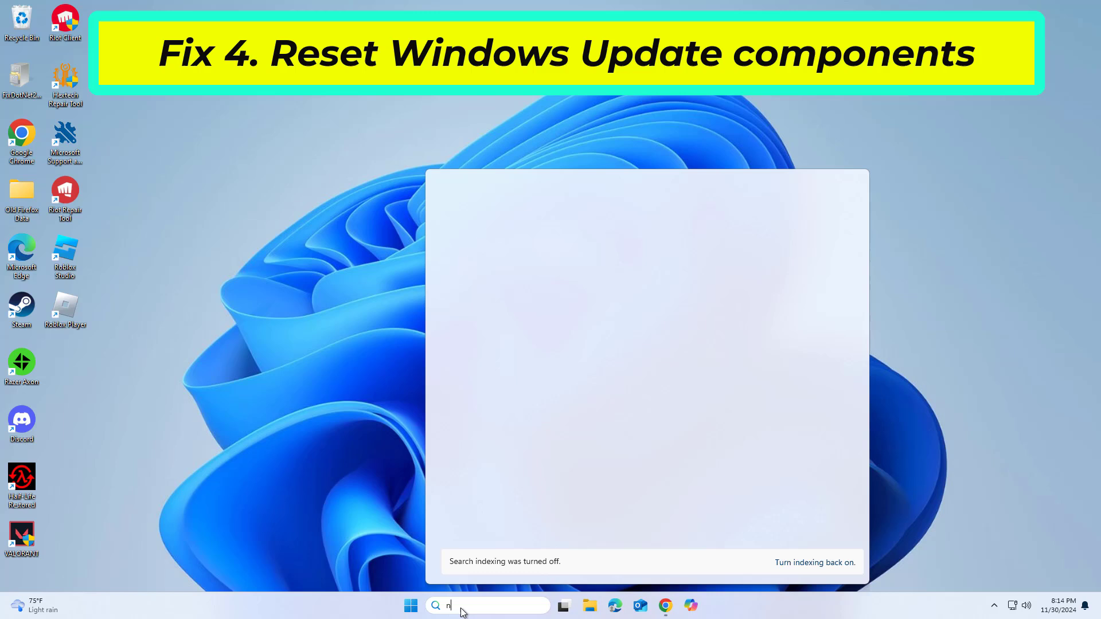
# - Open Notepad, dismiss the missing-file message, and paste the reset script starting 'net stop bits'
pyautogui.write('otepad')
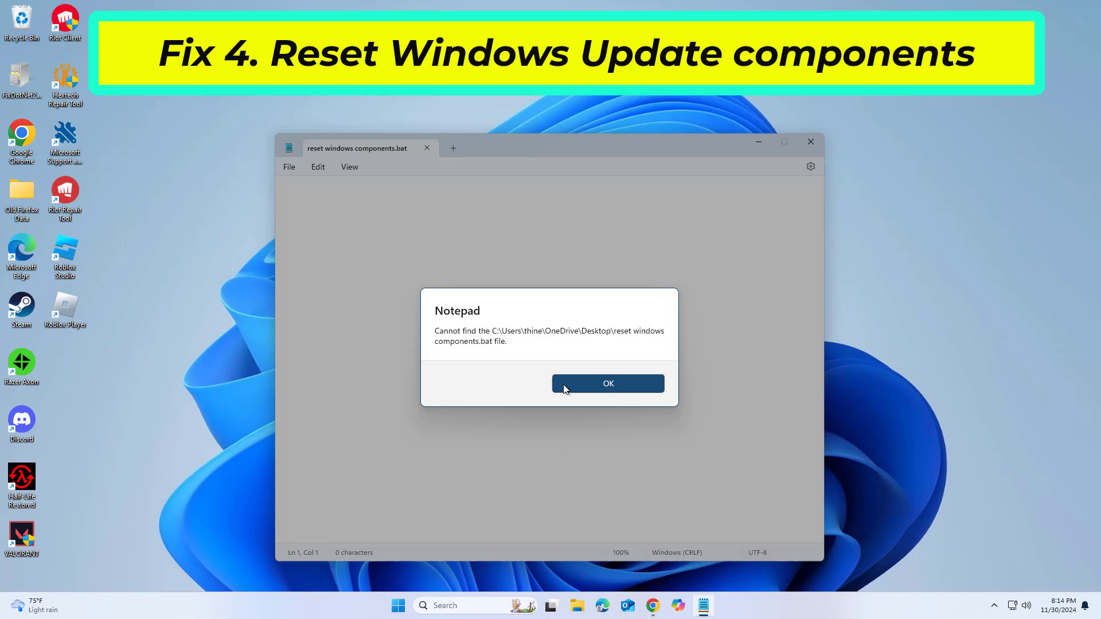
pyautogui.click(607, 383)
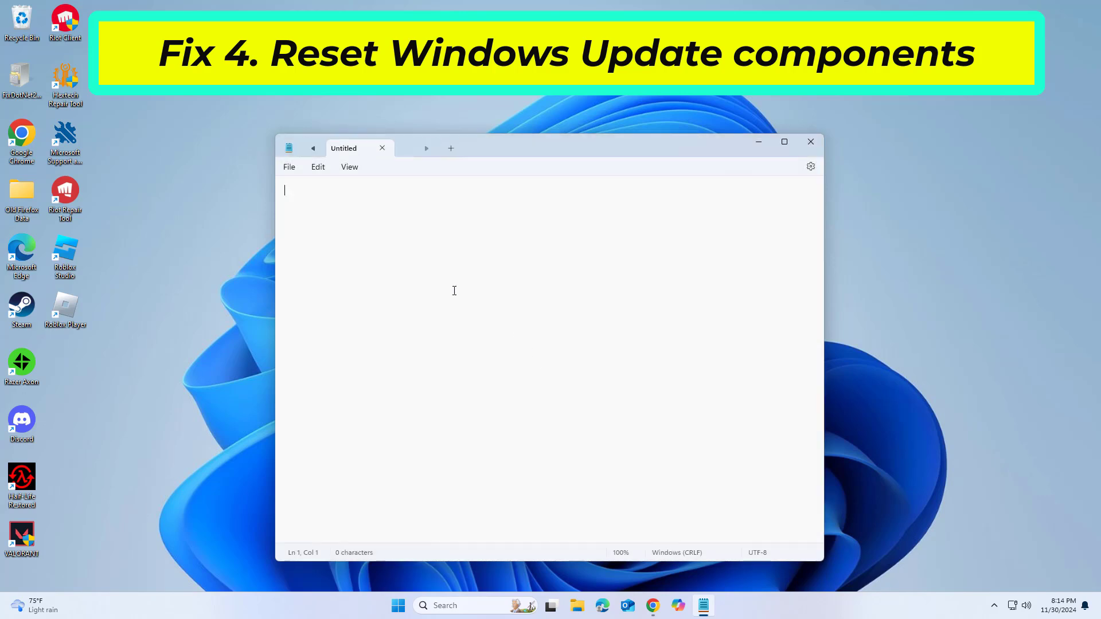
pyautogui.write('net stop bits')
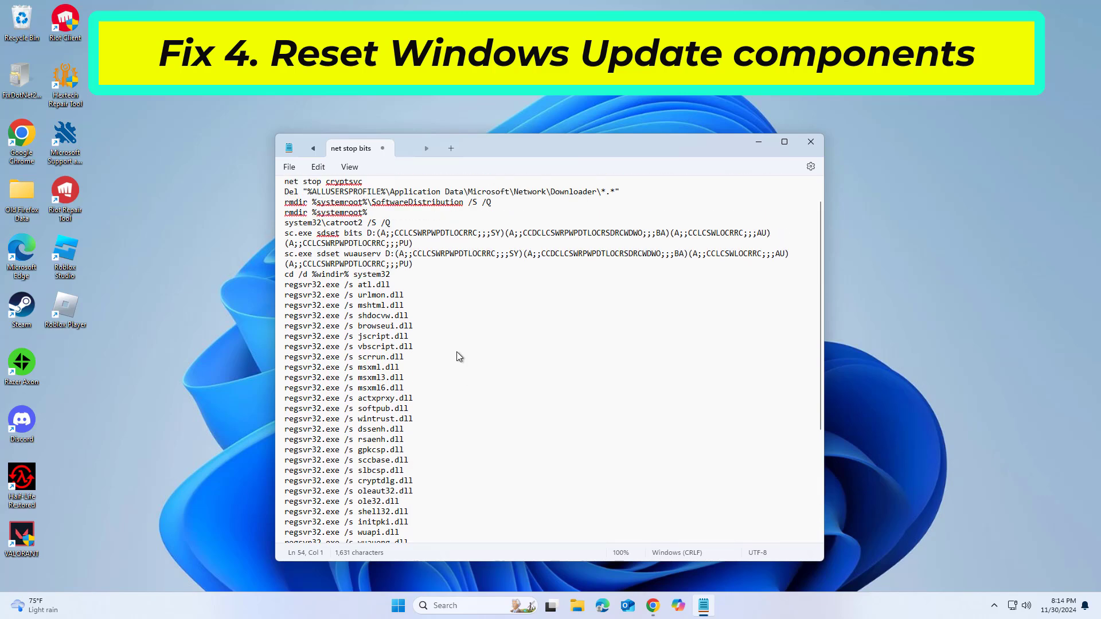
pyautogui.scroll(3)
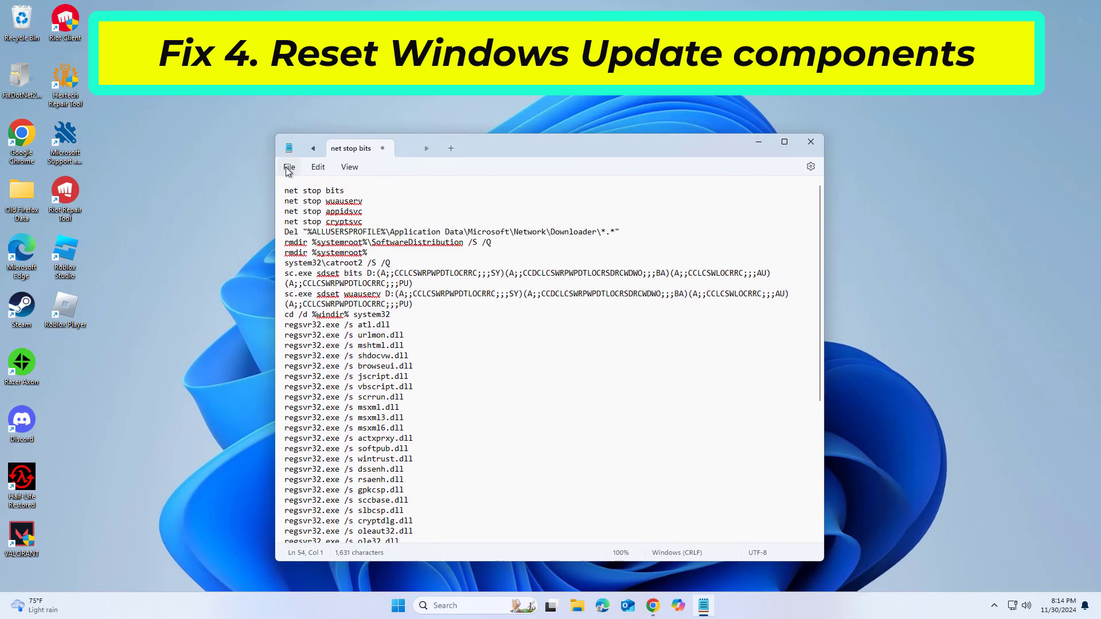
pyautogui.moveTo(335, 265)
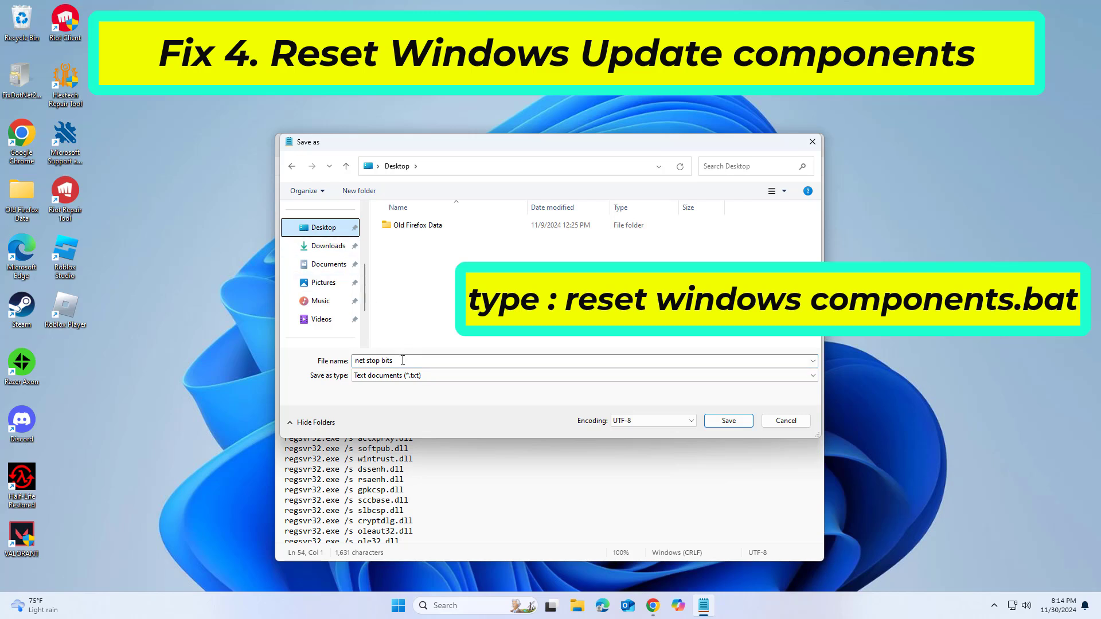
# - Save the note to the Desktop as 'reset windows components.bat' with All files type
pyautogui.write('res')
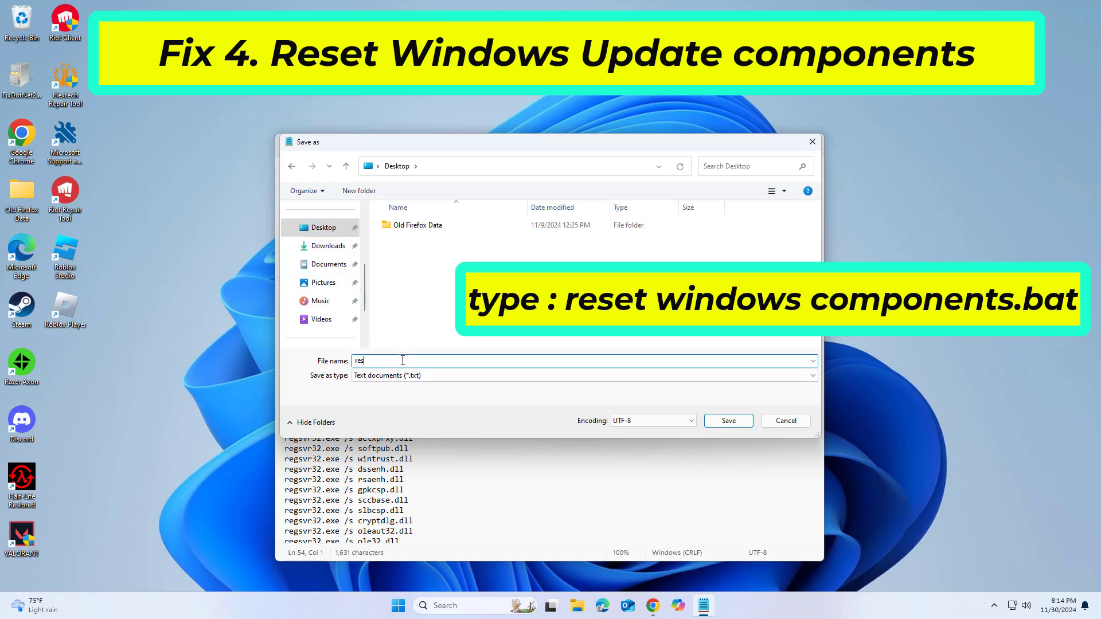
pyautogui.write('et')
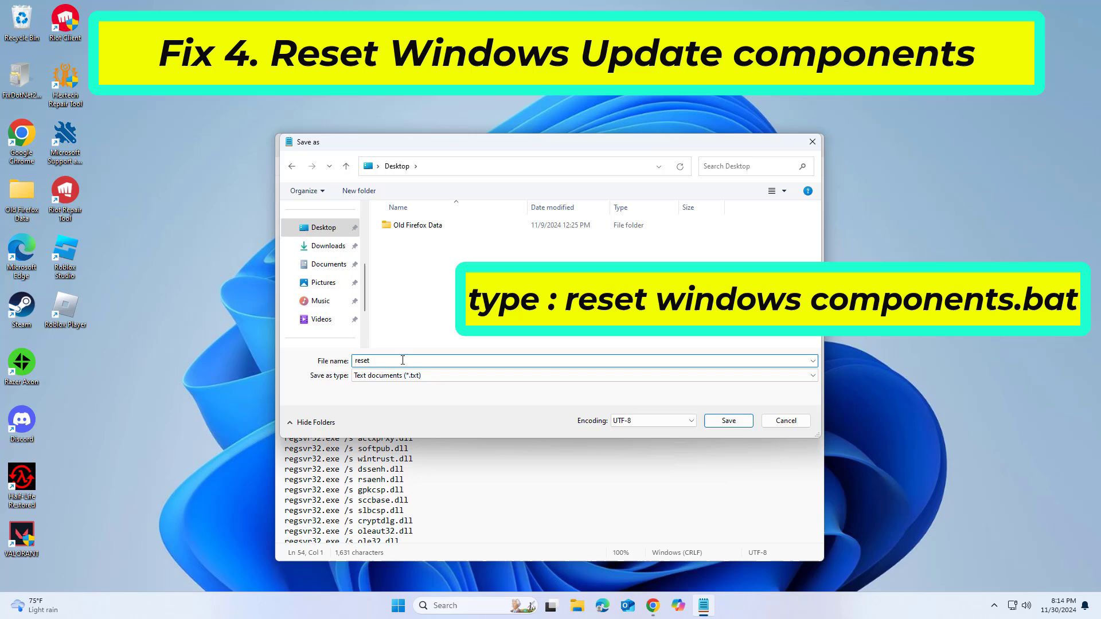
pyautogui.write('wind')
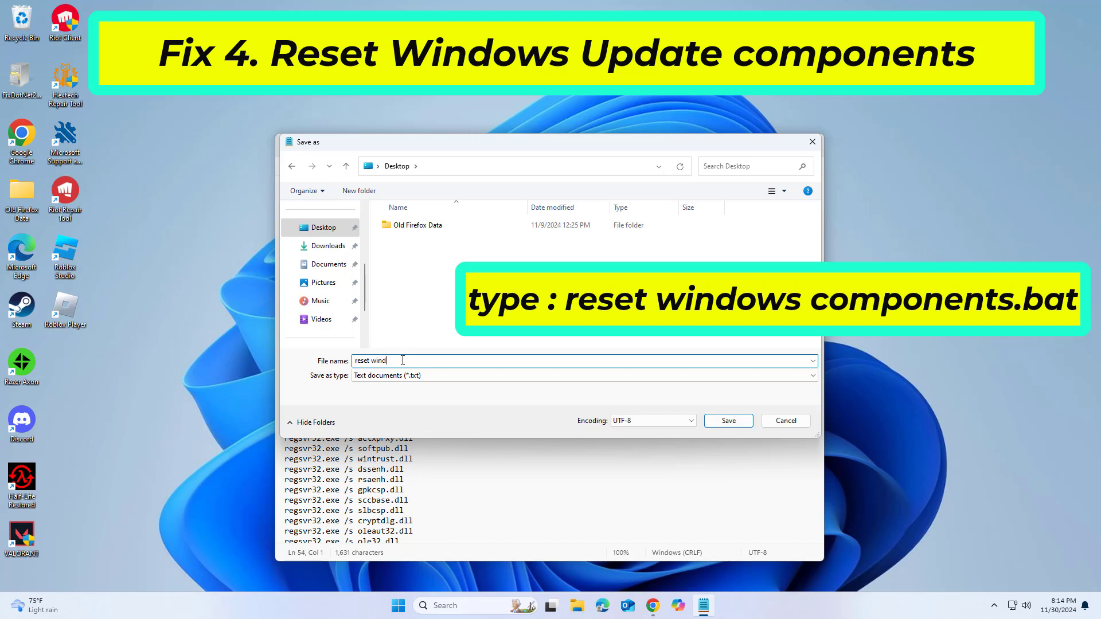
pyautogui.write('ows')
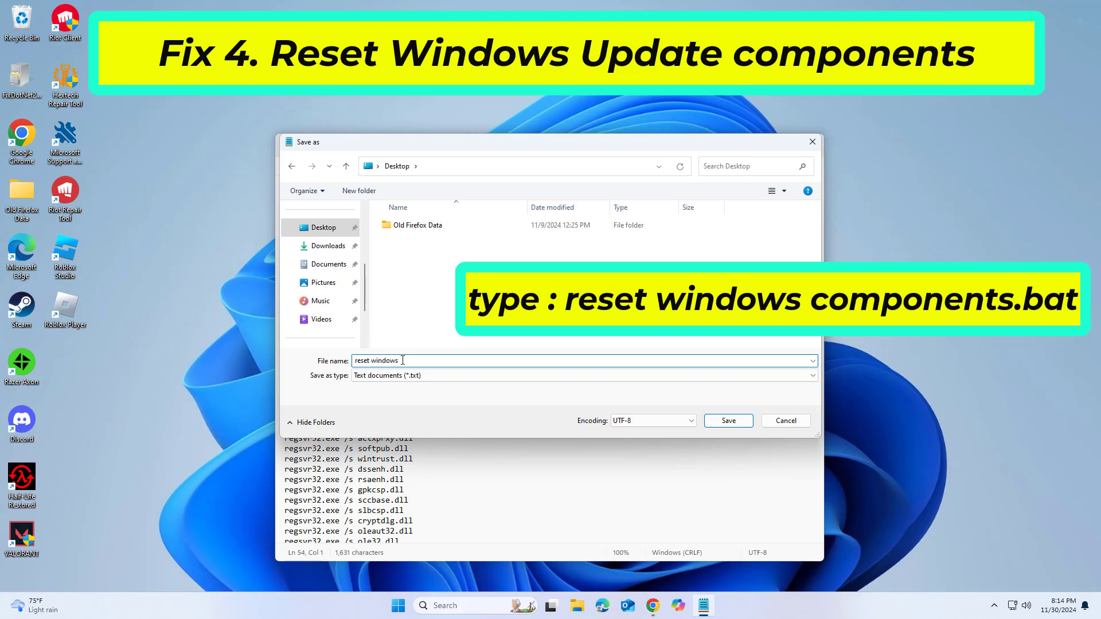
pyautogui.write('components.')
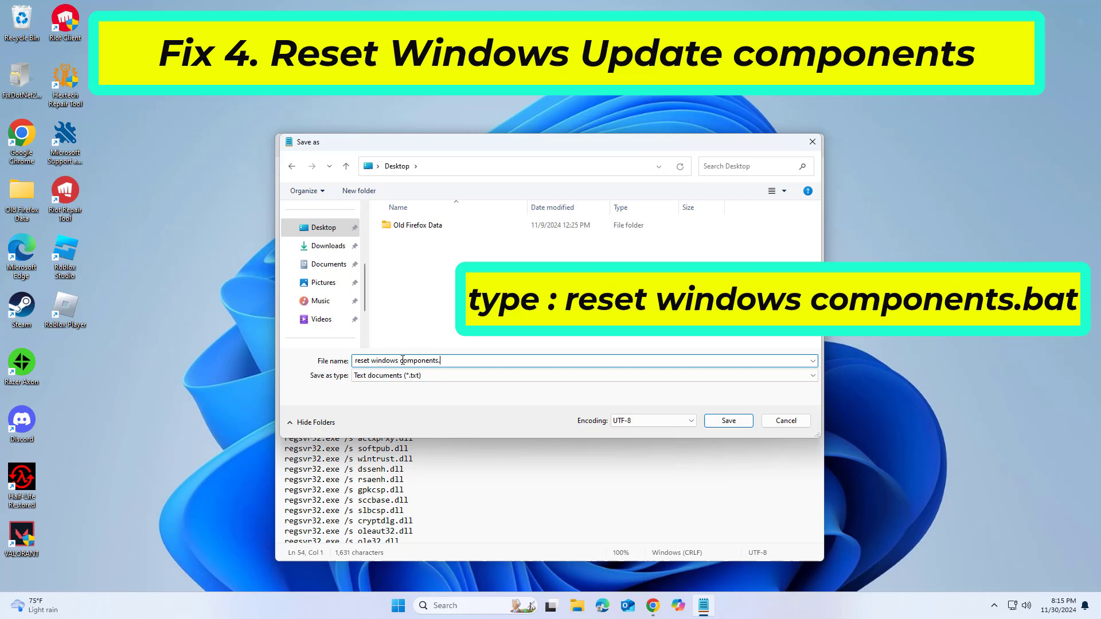
pyautogui.write('bat')
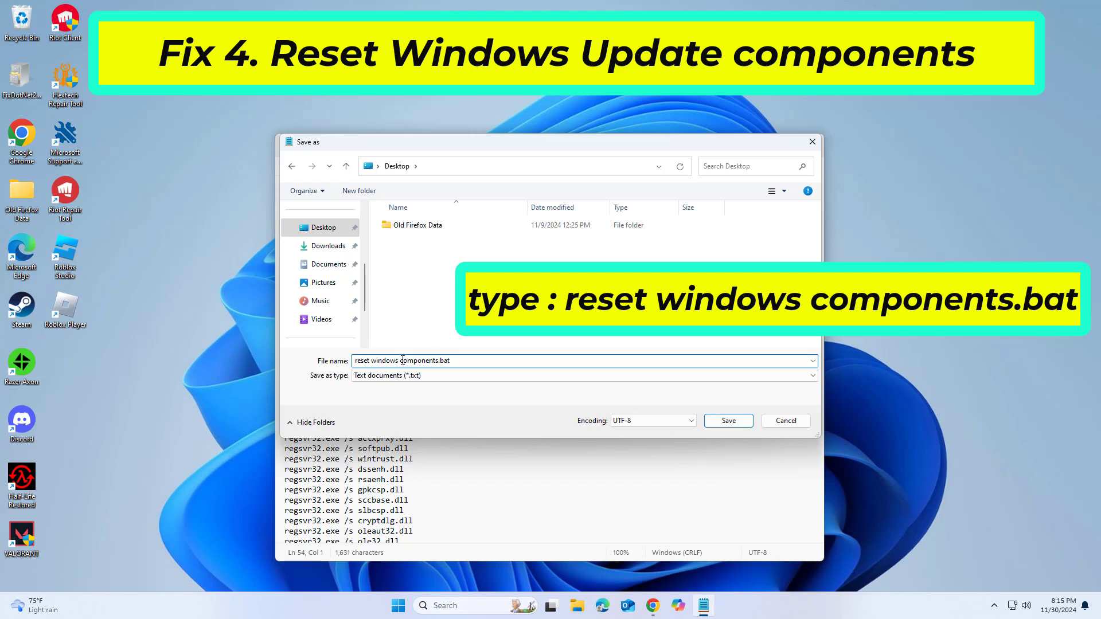
pyautogui.click(583, 375)
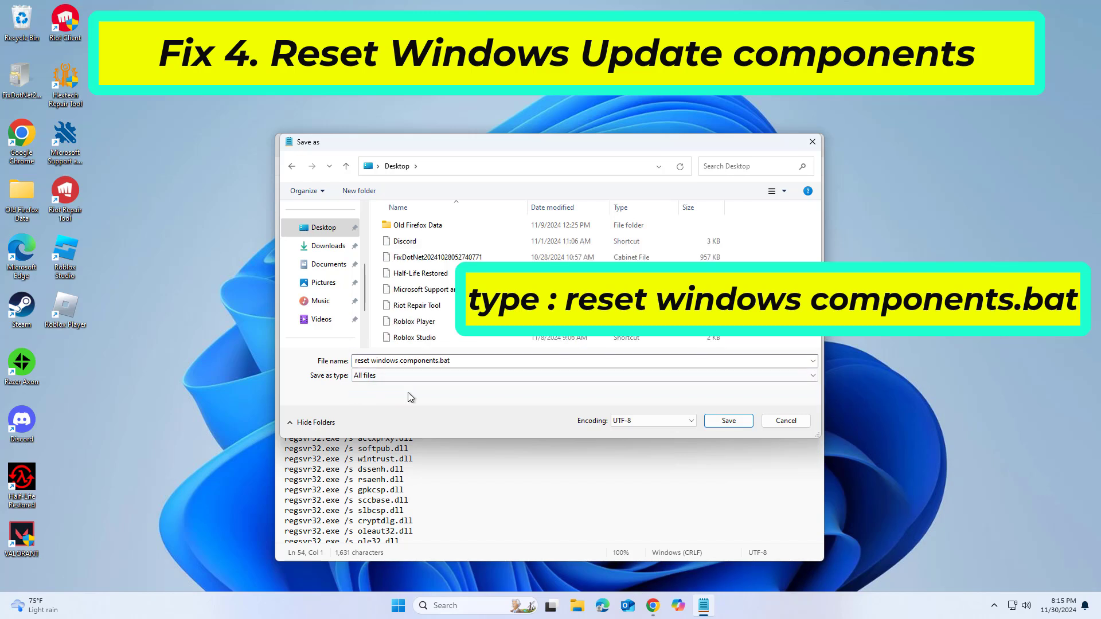
pyautogui.click(727, 420)
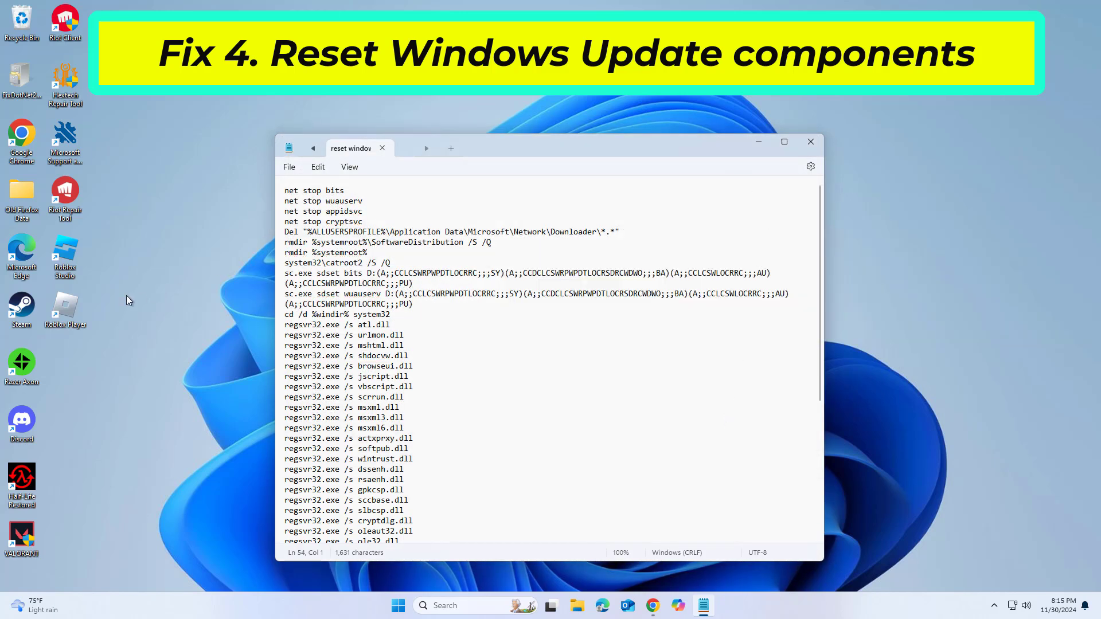
# - Refresh the desktop and run 'reset windows components.bat' as administrator, approving UAC
pyautogui.rightClick(129, 300)
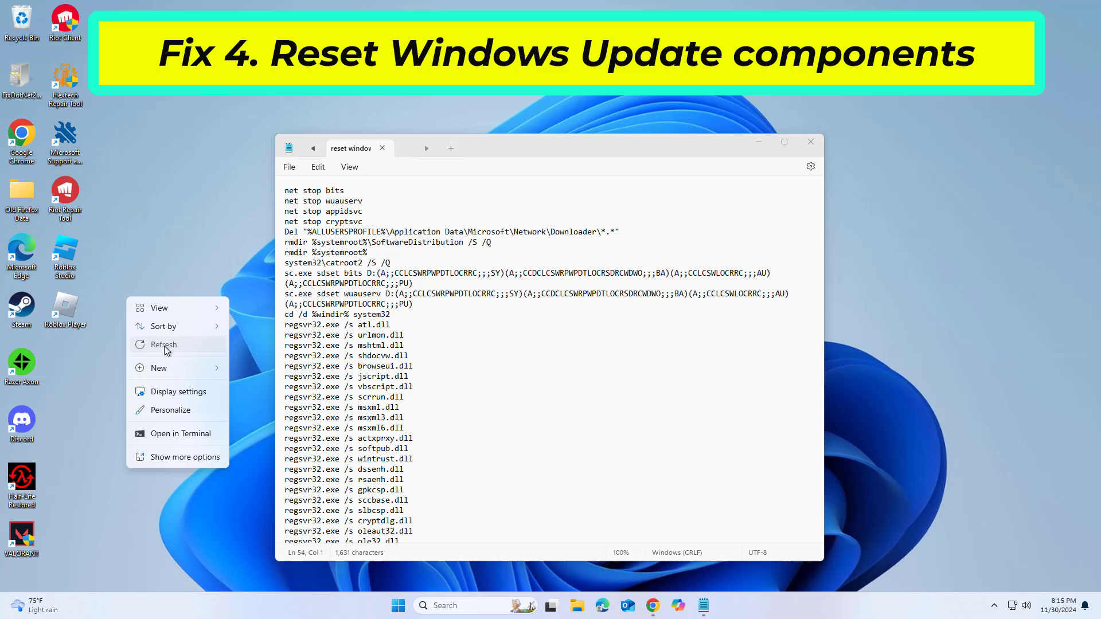
pyautogui.click(163, 345)
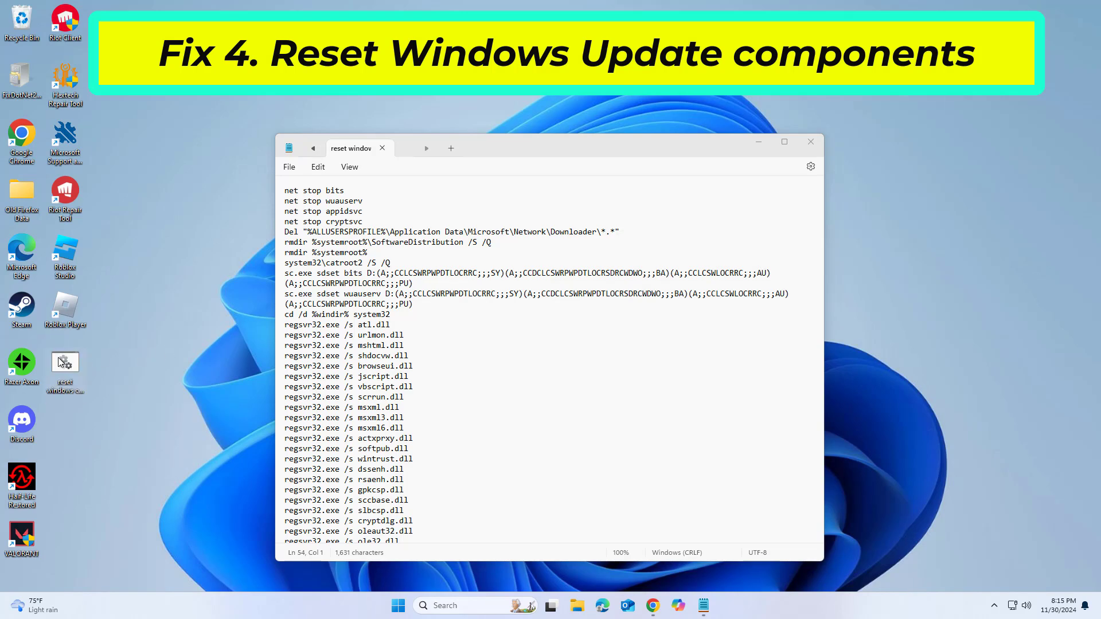
pyautogui.rightClick(65, 365)
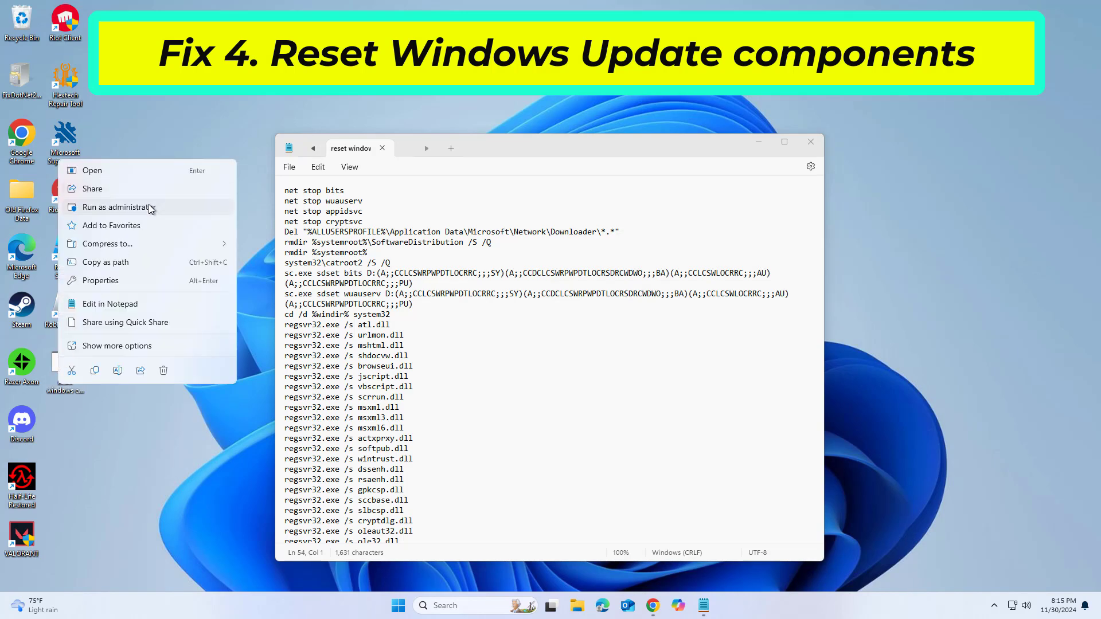
pyautogui.click(118, 207)
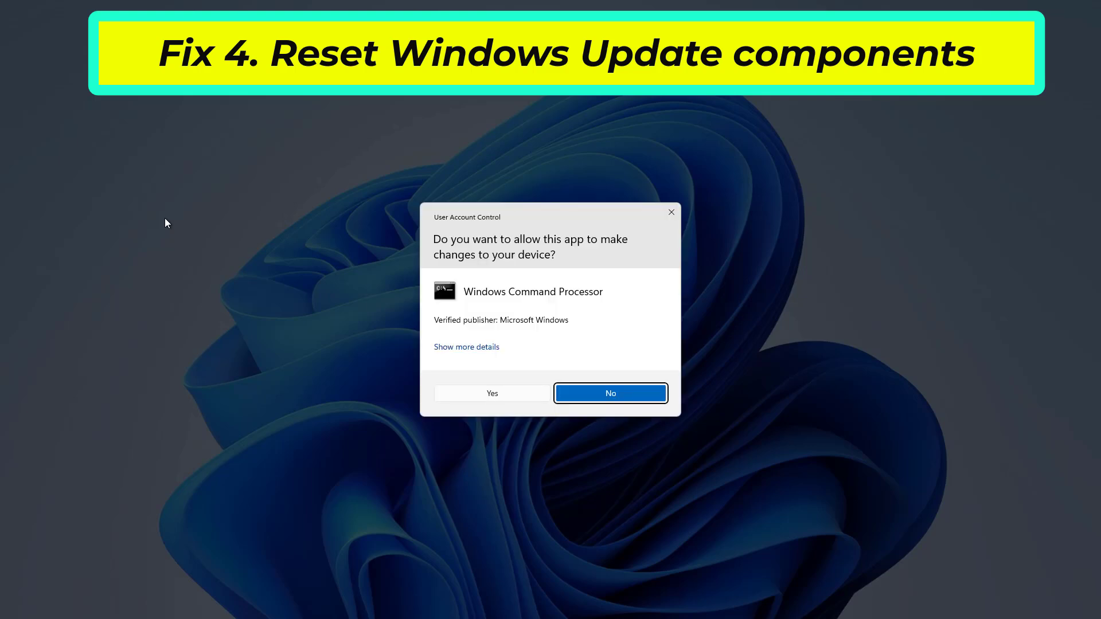
pyautogui.click(491, 393)
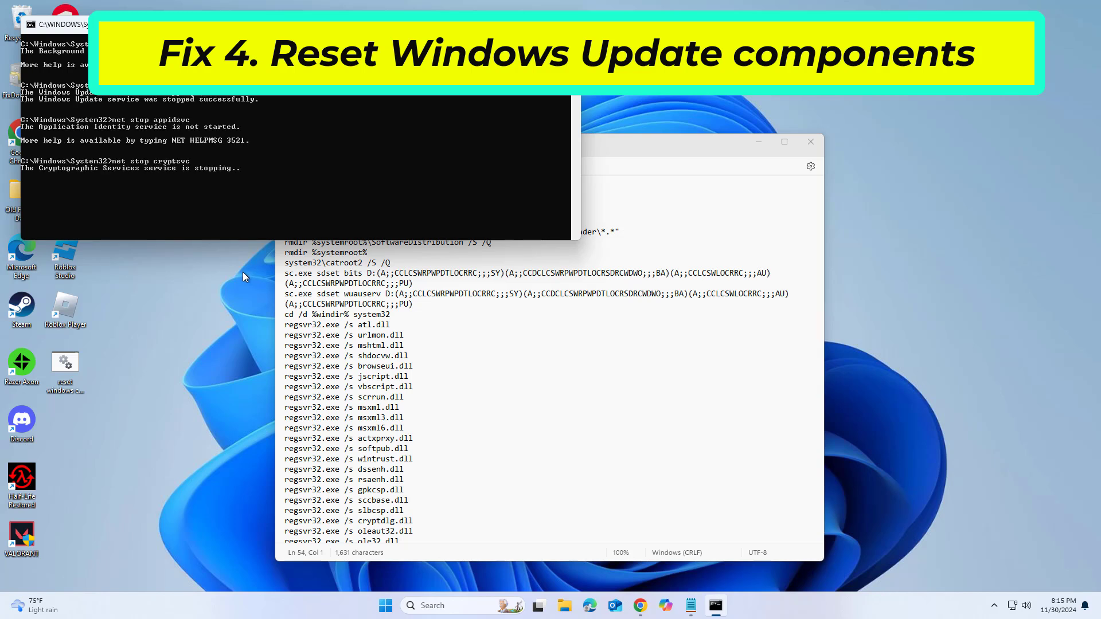
pyautogui.press('Return')
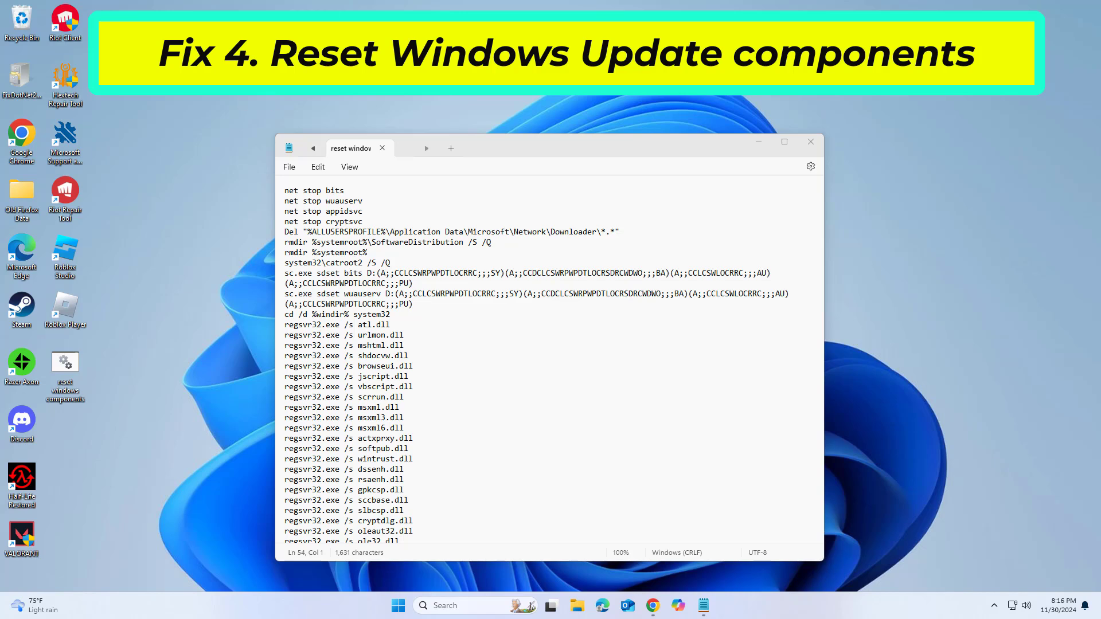
pyautogui.click(810, 141)
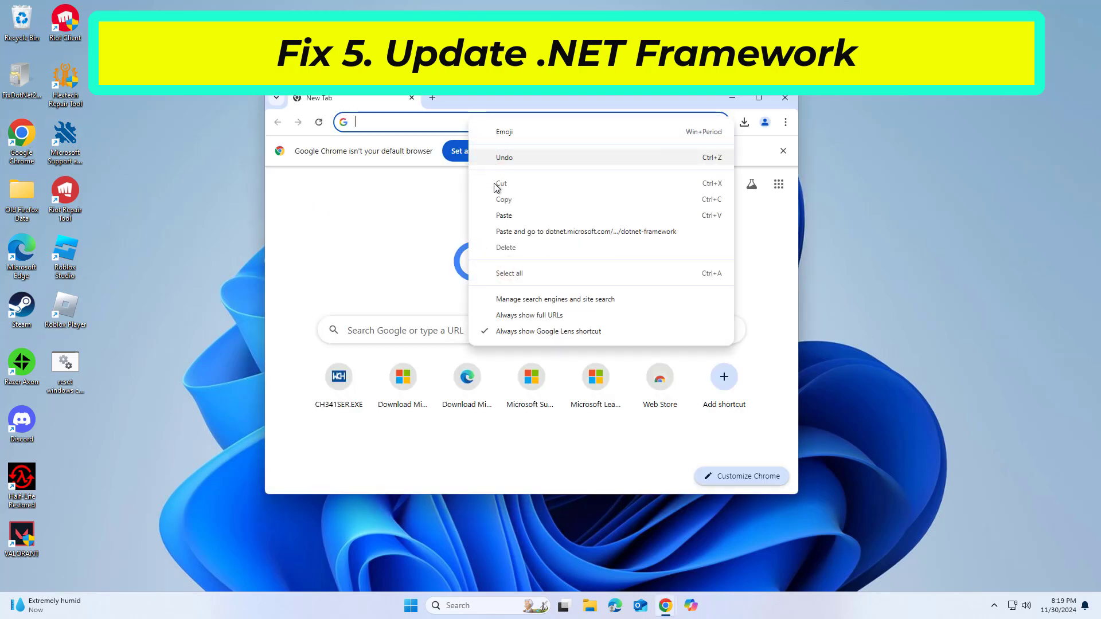
# - Paste and go to the dotnet.microsoft.com .NET Framework download link
pyautogui.click(586, 231)
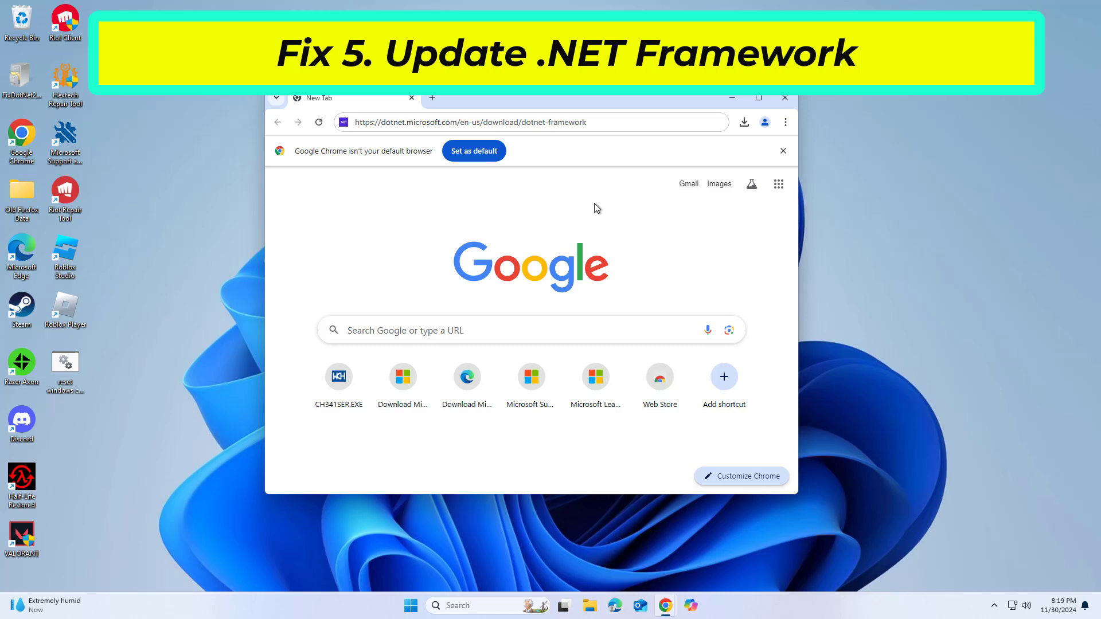